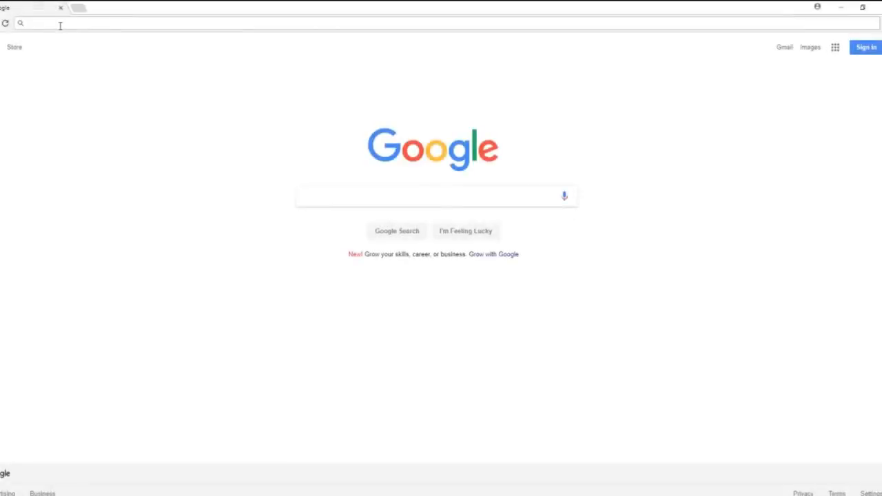
# Step: Go to tplinkwifi.net in Chrome to load the router's first-time setup page
pyautogui.write('tplinkwifi.net/webpages/login.html?t=1498801642916')
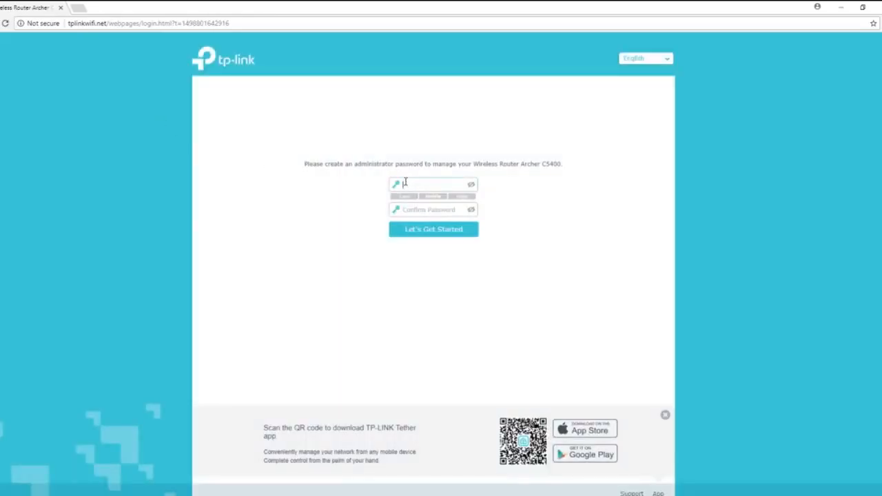
# Step: Create the admin password, then set the time zone to (GMT-08:00) Pacific Time
pyautogui.write('yourname@tp-link.com')
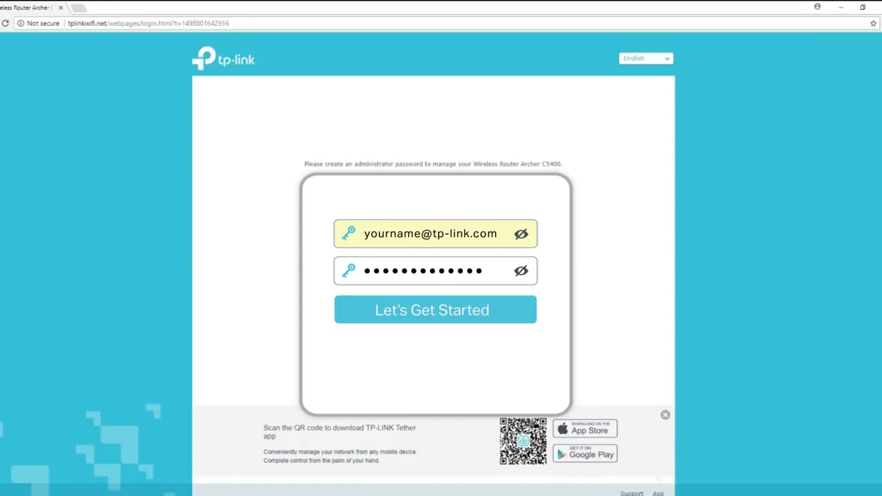
pyautogui.click(435, 309)
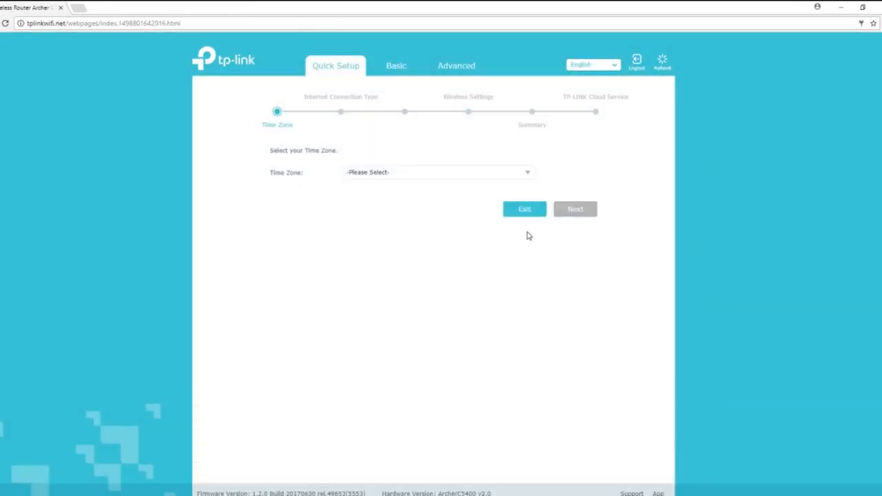
pyautogui.click(438, 173)
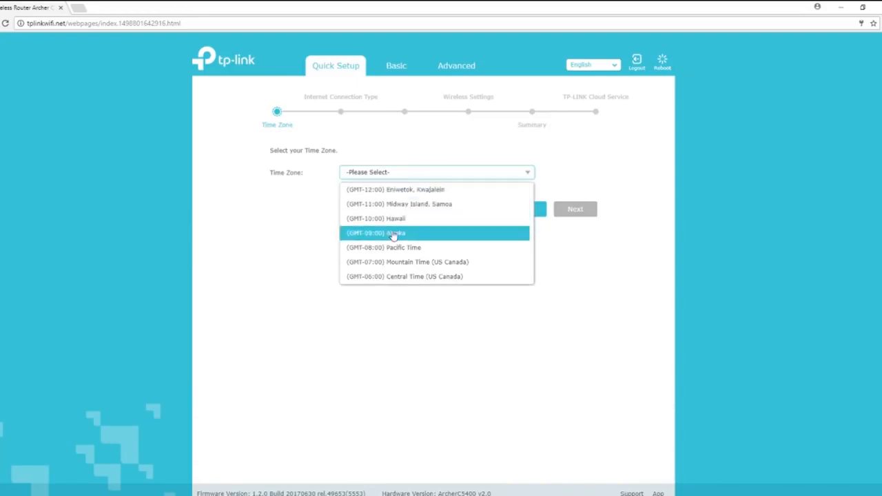
pyautogui.click(383, 248)
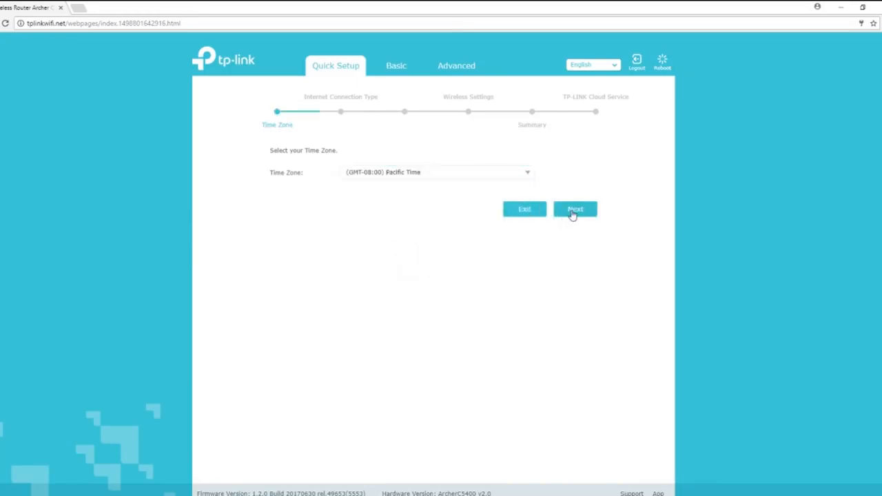
pyautogui.click(575, 209)
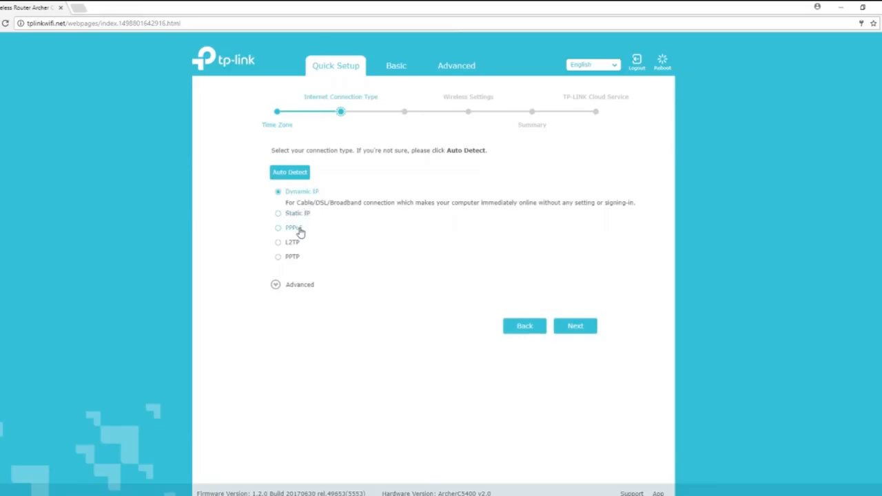
pyautogui.moveTo(295, 264)
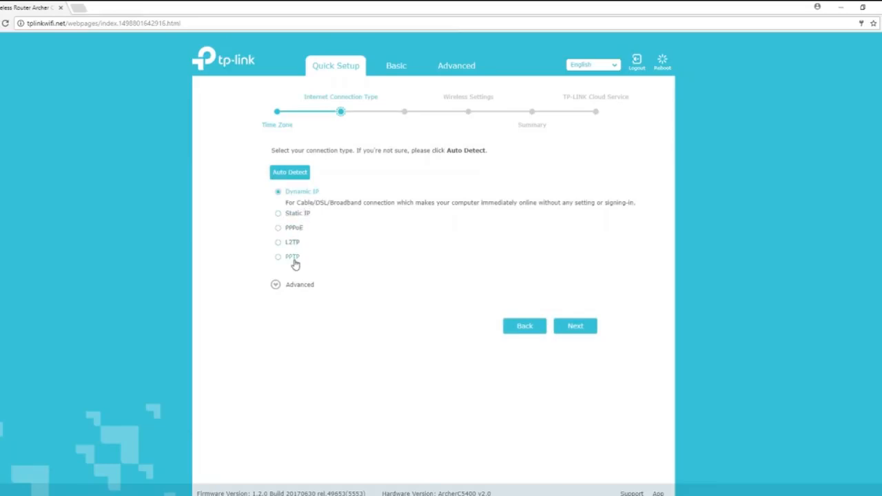
pyautogui.moveTo(488, 268)
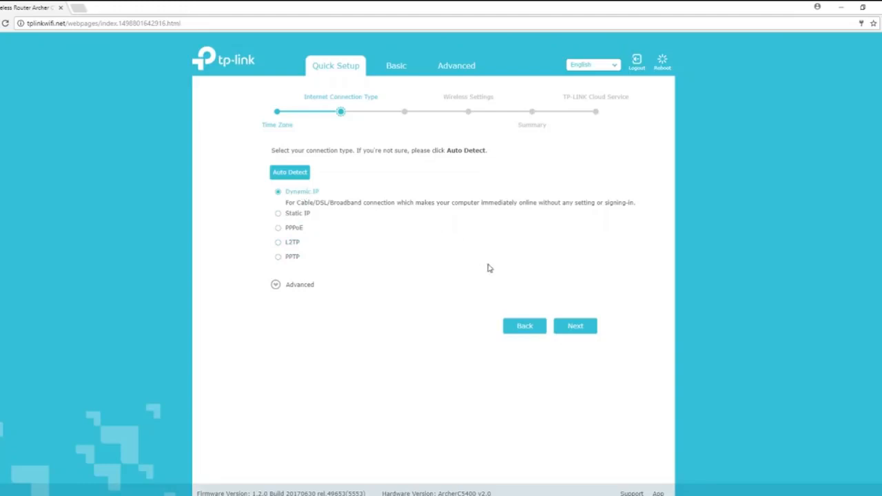
# Step: Accept Dynamic IP as the internet connection type
pyautogui.click(575, 326)
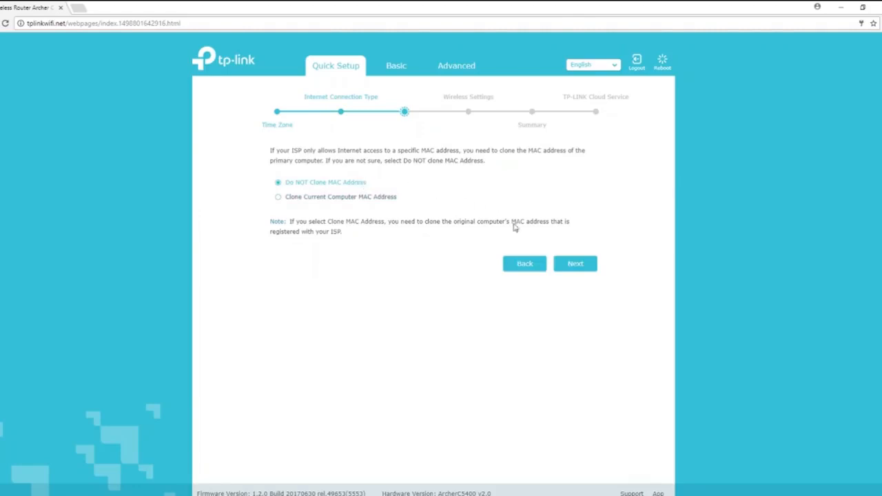
pyautogui.click(575, 263)
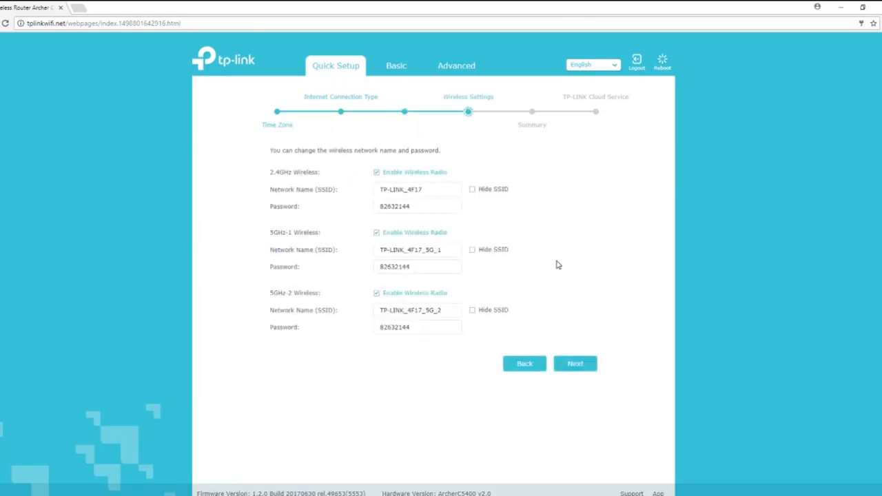
pyautogui.tripleClick(417, 189)
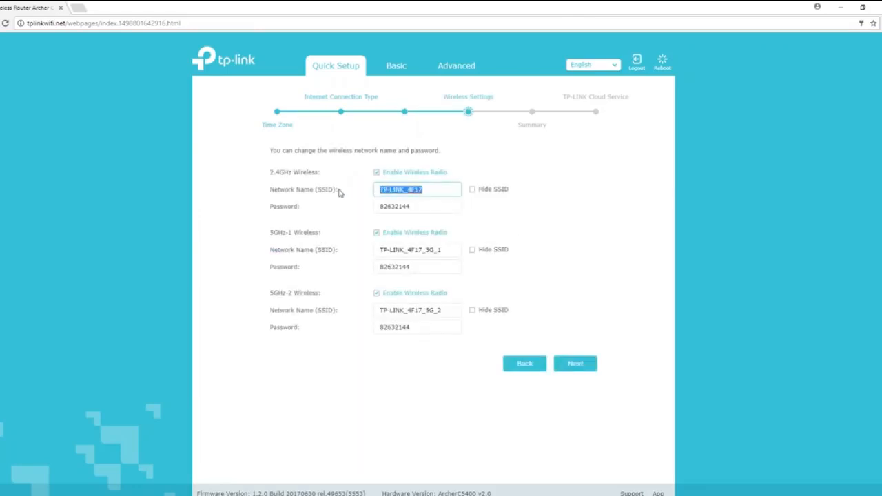
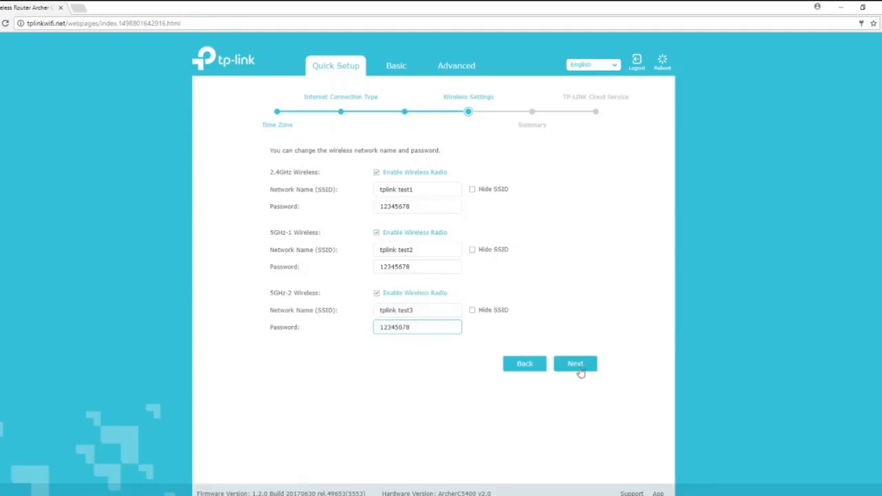
pyautogui.click(575, 364)
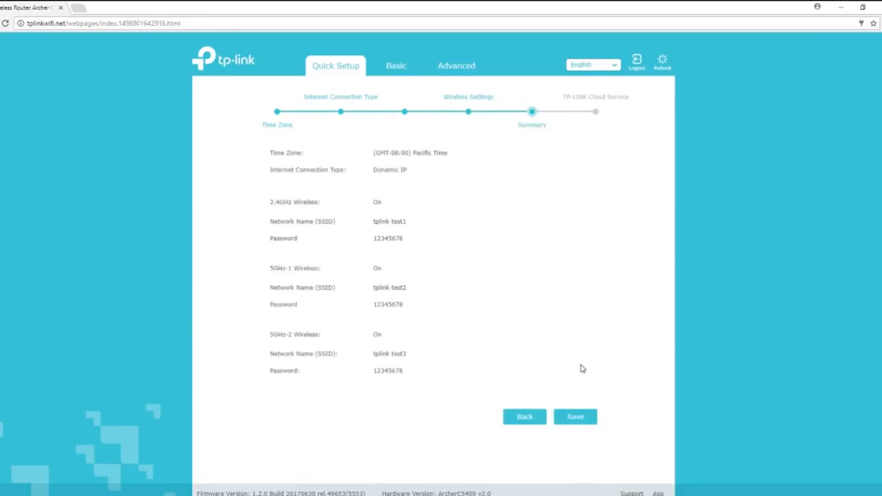
pyautogui.moveTo(255, 200)
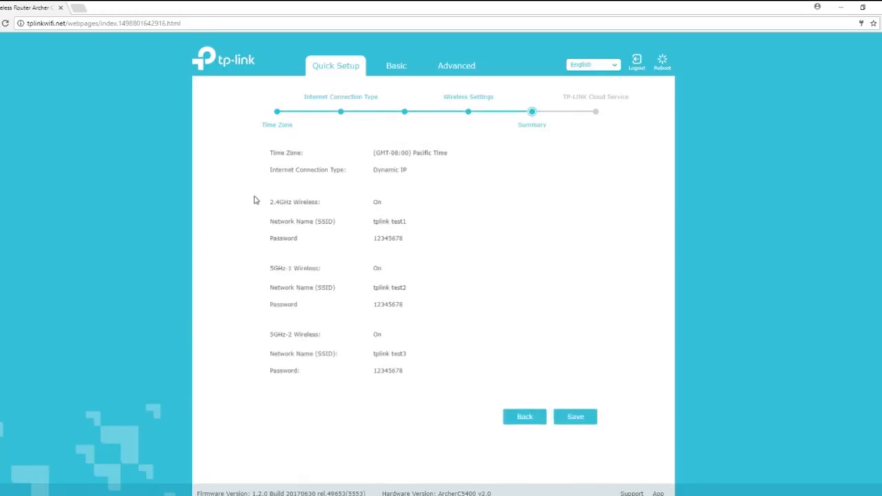
pyautogui.moveTo(490, 202)
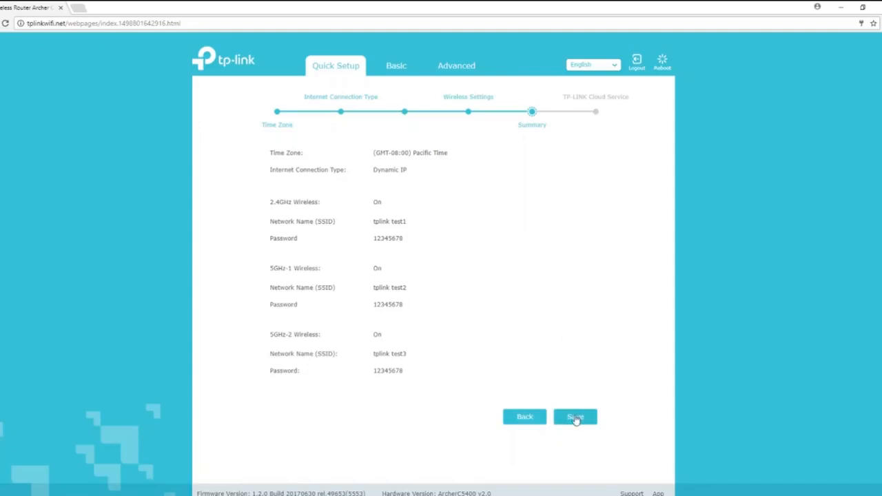
# Step: Save the Quick Setup summary and wait for the progress bar to reach 100%
pyautogui.click(575, 417)
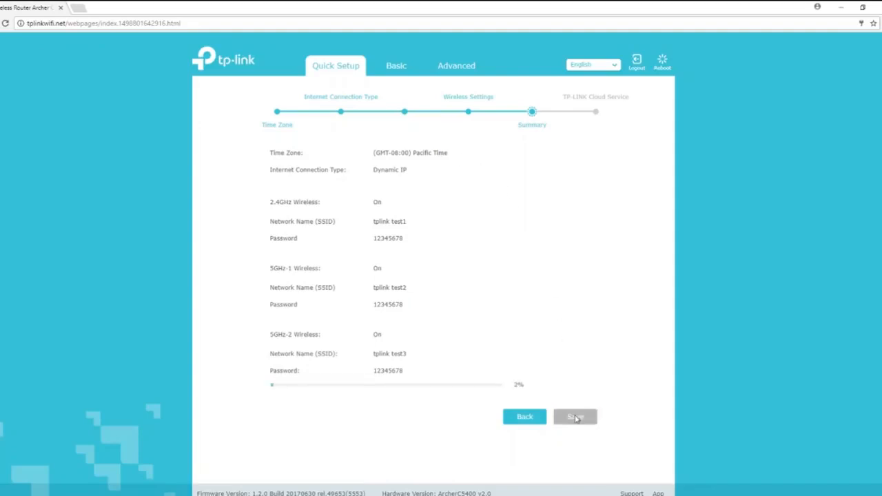
pyautogui.click(575, 416)
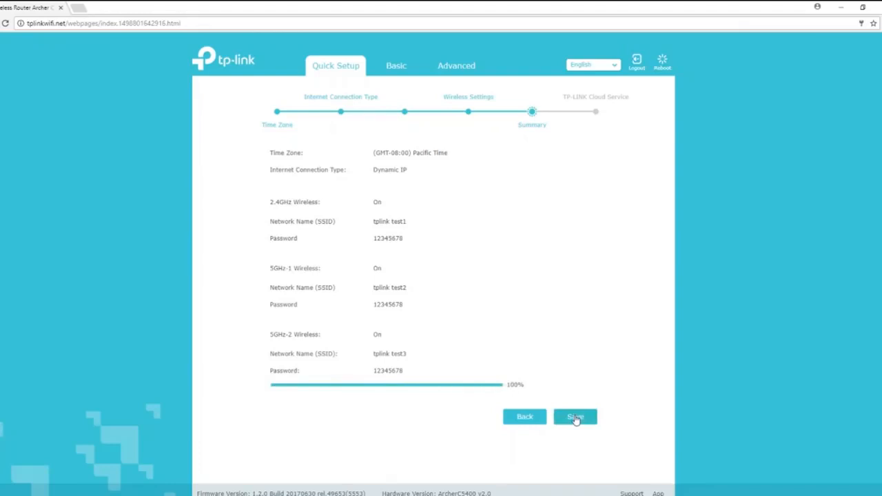
pyautogui.click(575, 417)
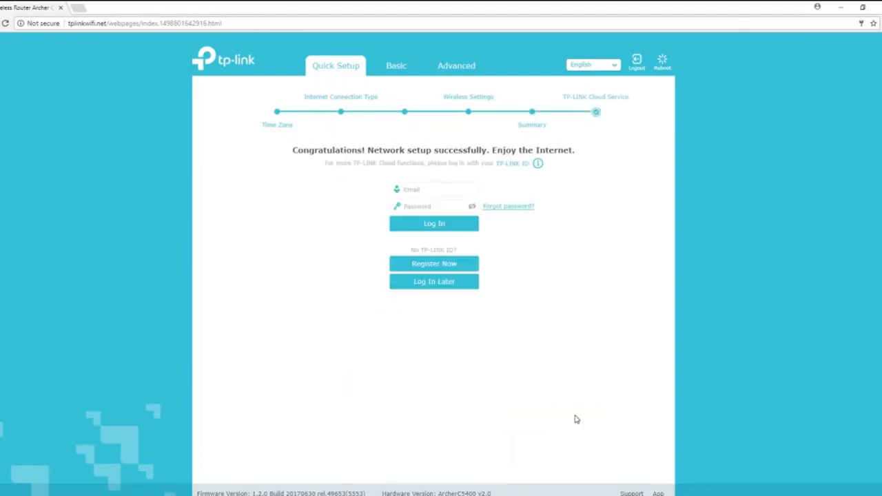
pyautogui.moveTo(324, 169)
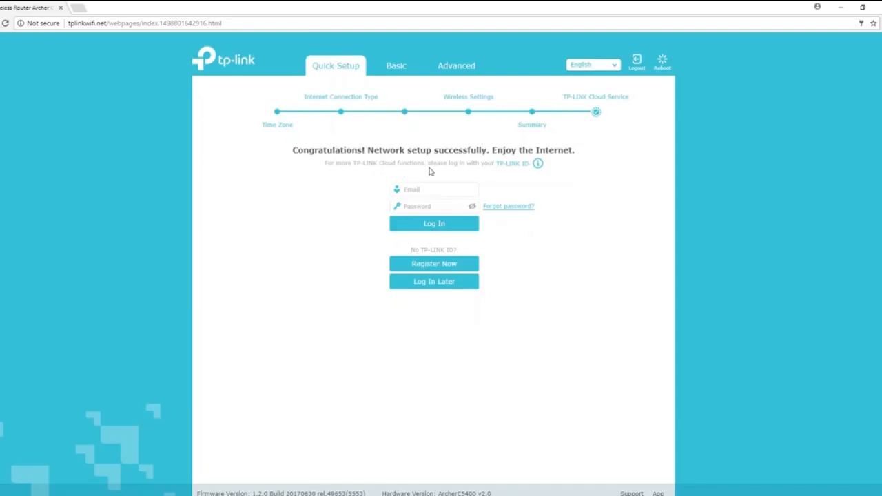
pyautogui.moveTo(538, 164)
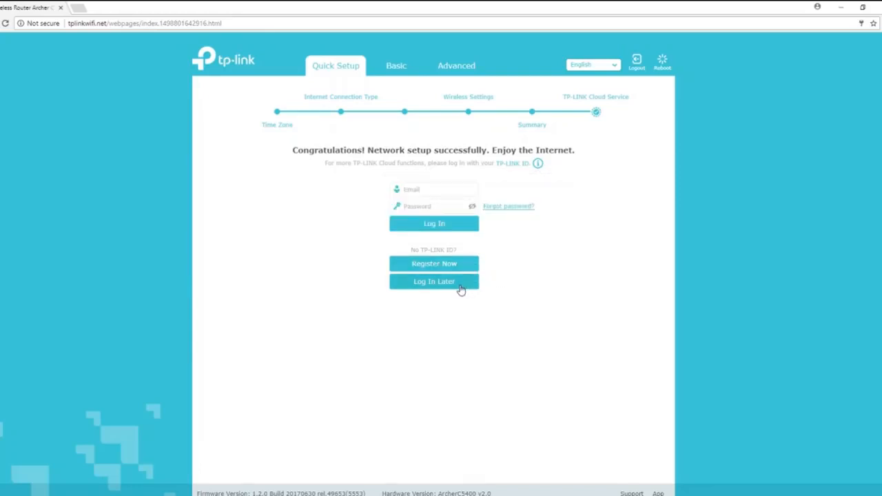
# Step: Postpone the TP-Link Cloud login and finish Quick Setup
pyautogui.click(433, 281)
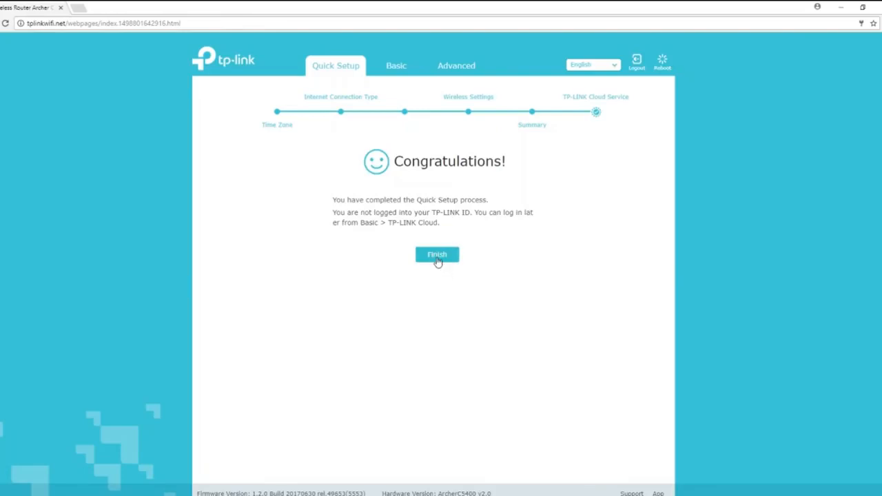
pyautogui.click(437, 255)
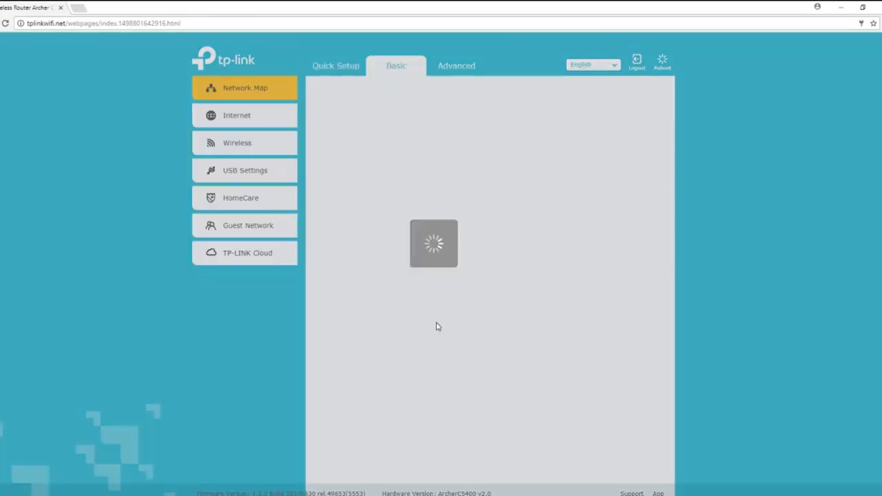